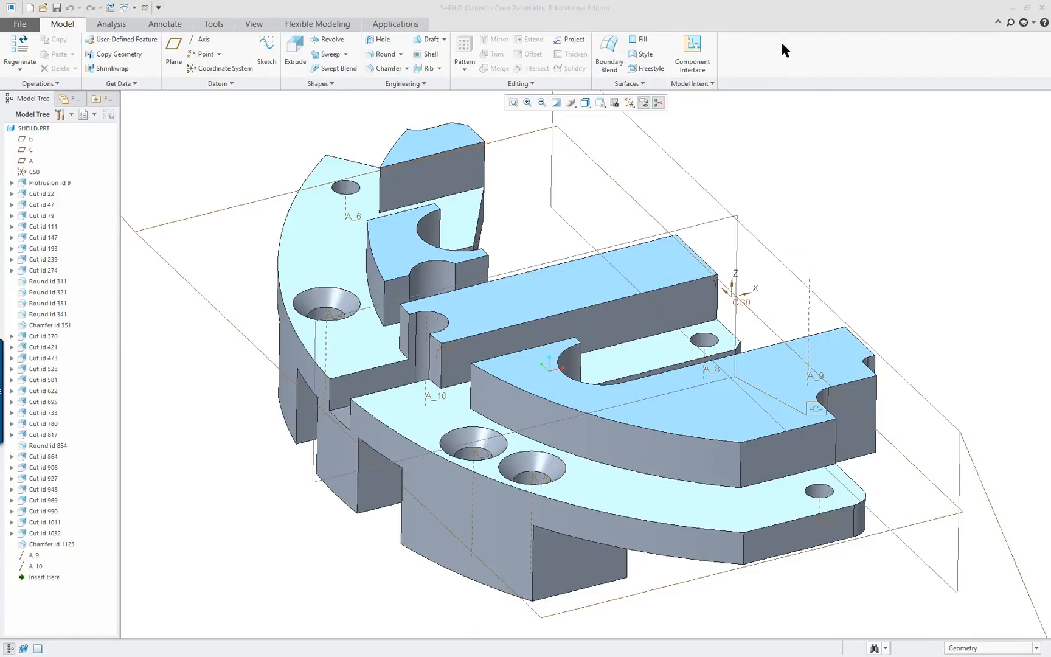
mouse_move(332, 147)
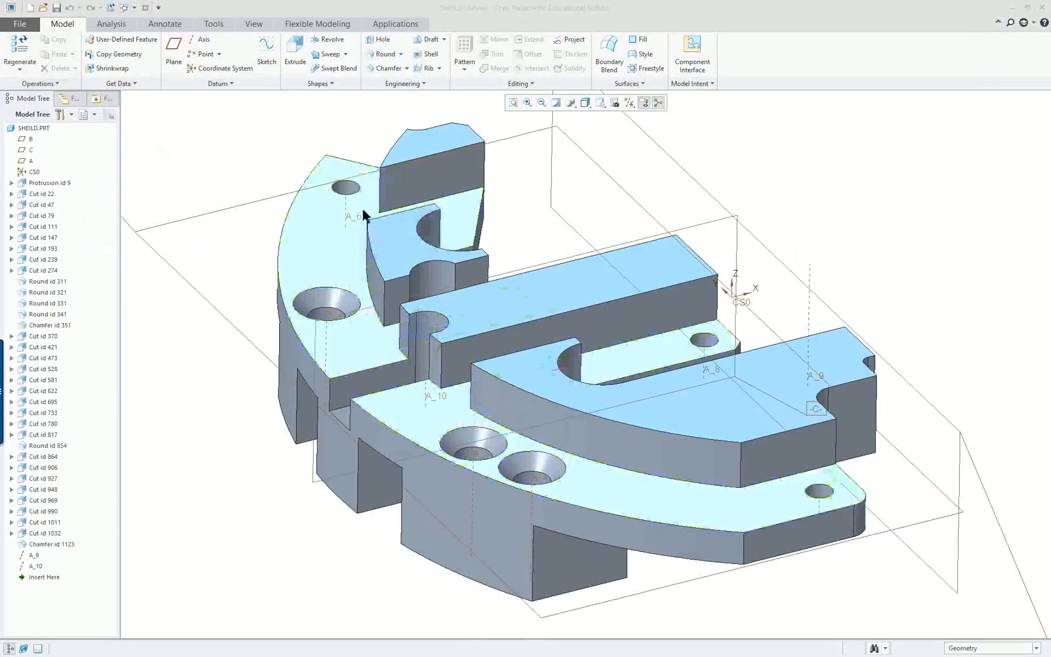
Open SHEILD's Model Properties, showing no material assigned and inch-pound-second units
click(18, 24)
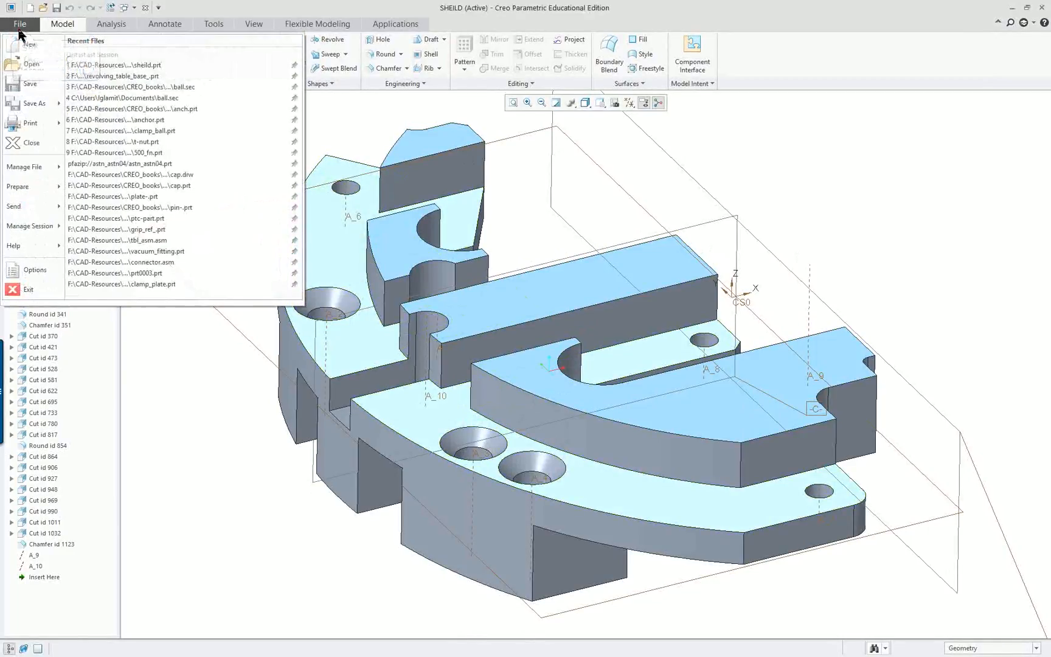
click(18, 186)
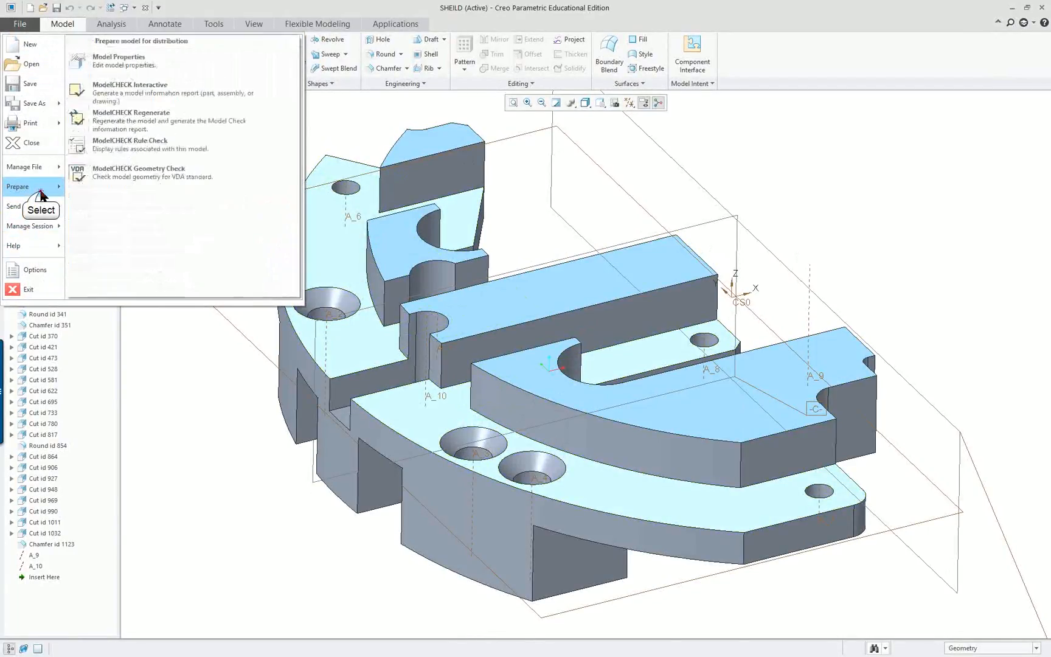
click(119, 60)
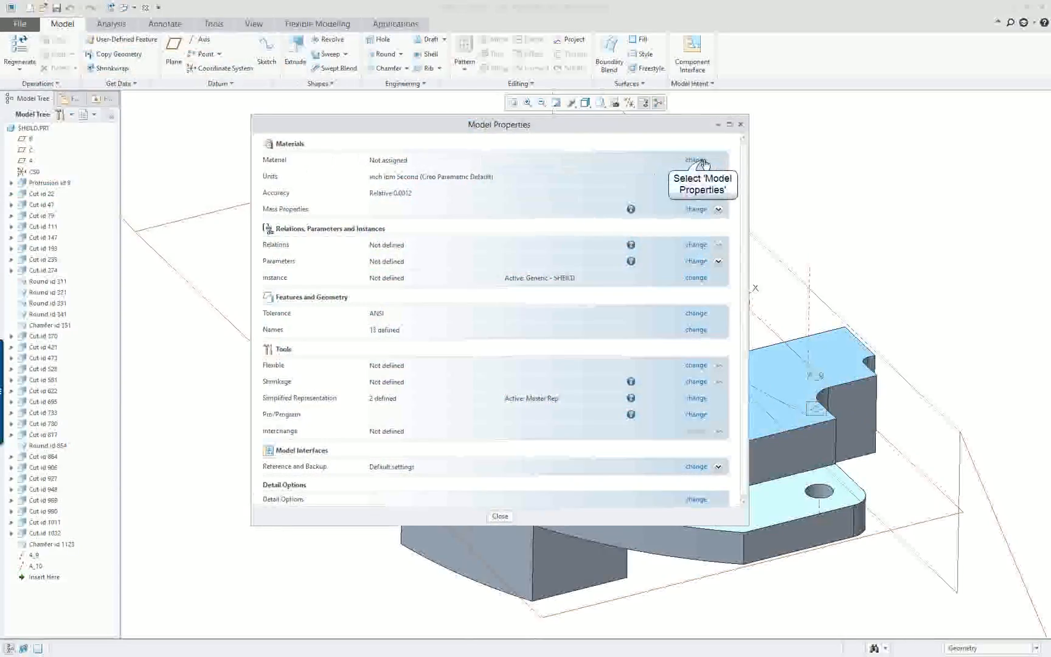
click(699, 160)
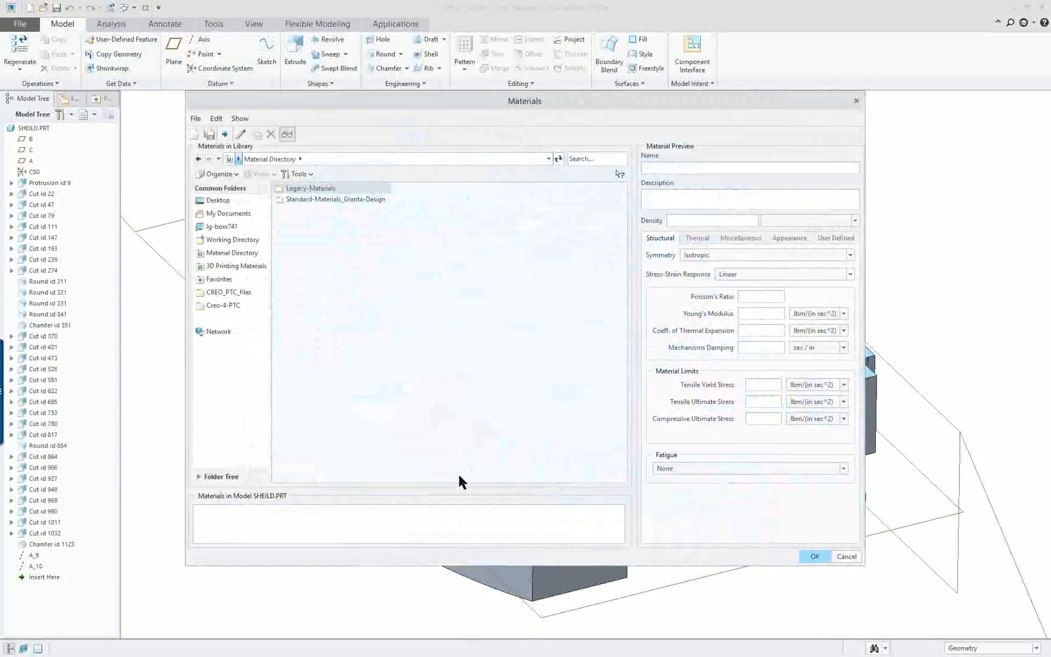
mouse_move(313, 195)
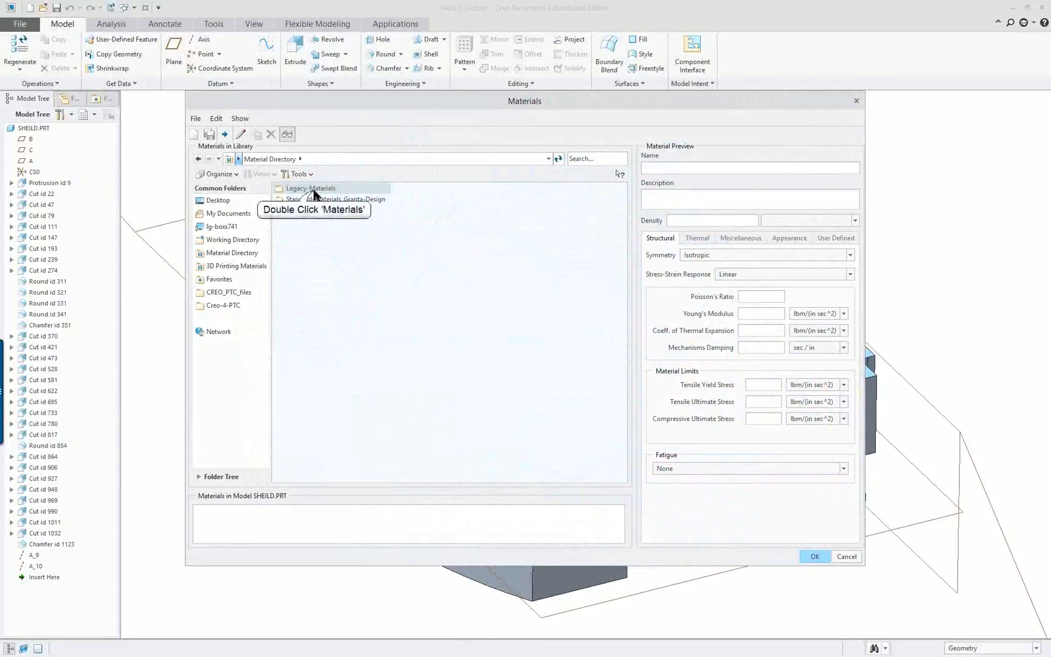
double_click(309, 189)
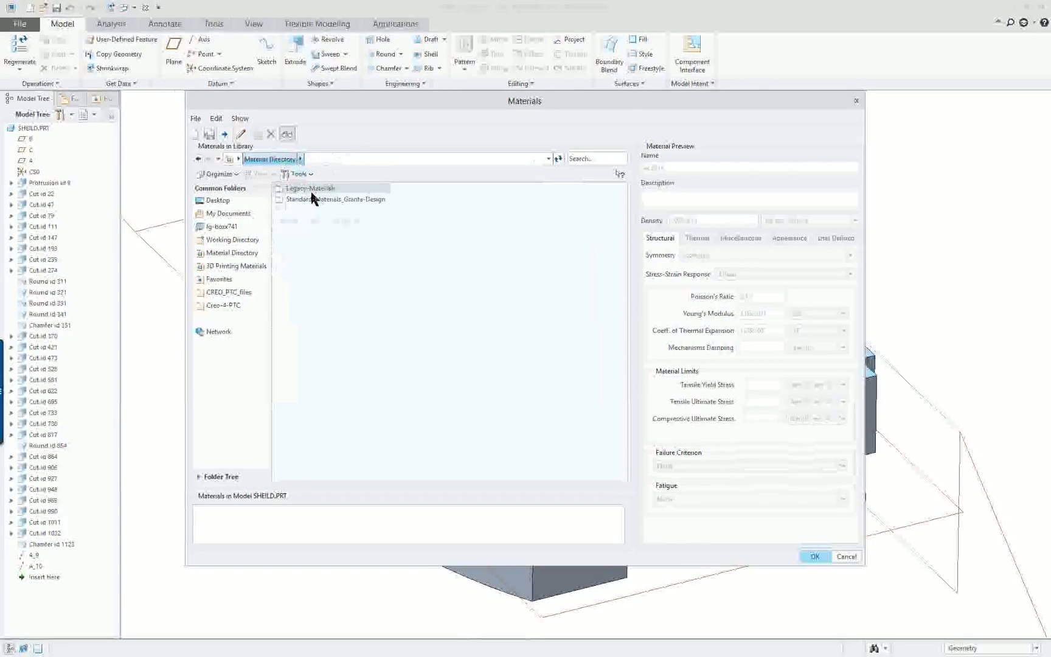
double_click(334, 199)
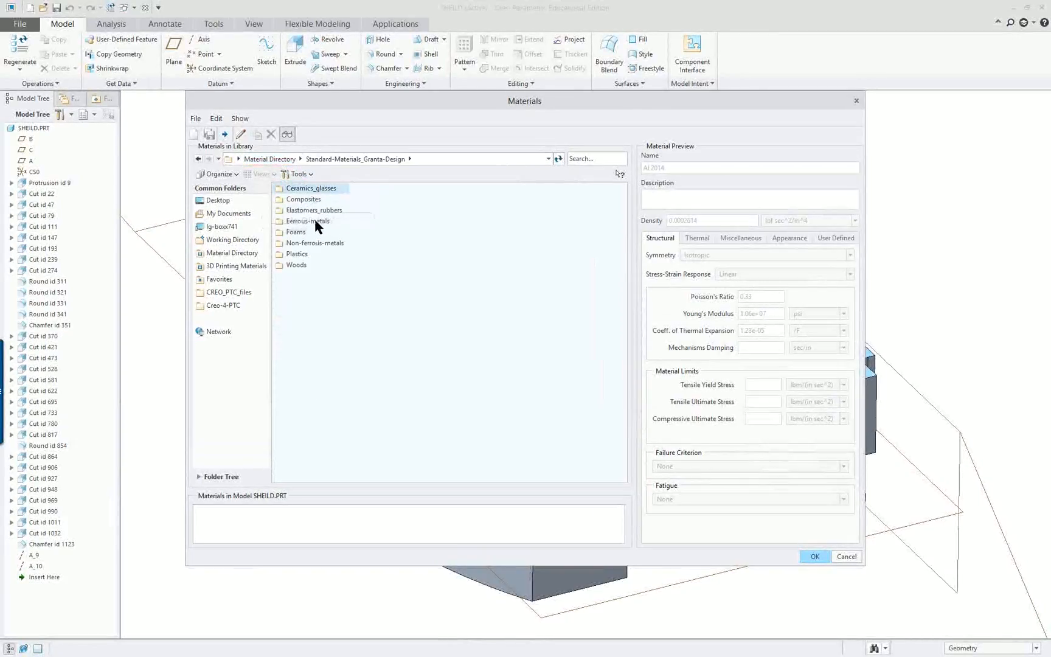
mouse_move(302, 231)
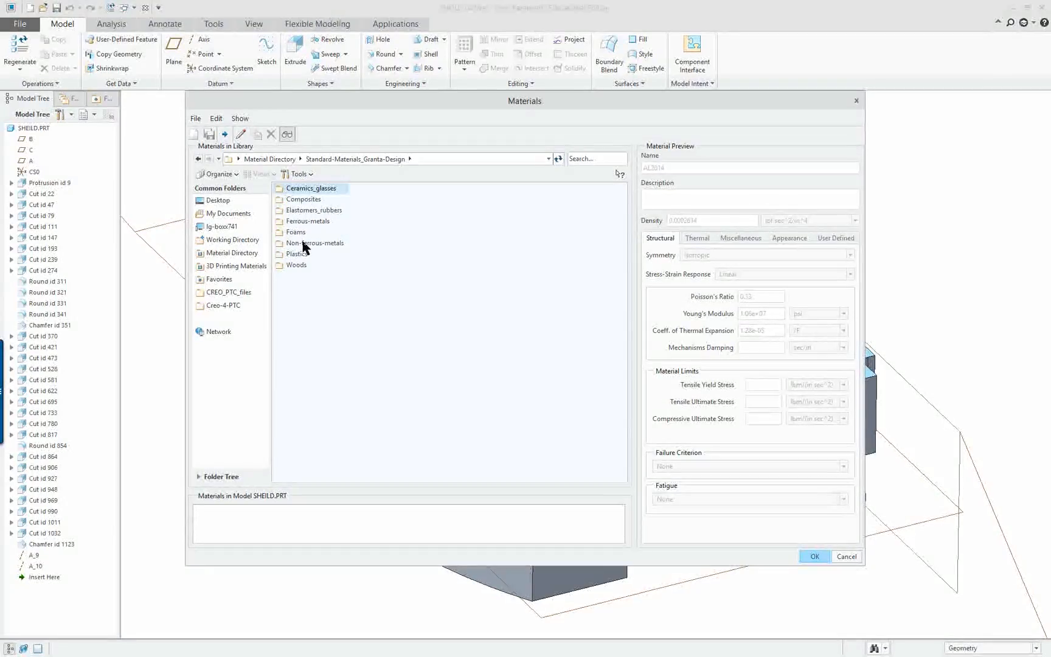
mouse_move(313, 243)
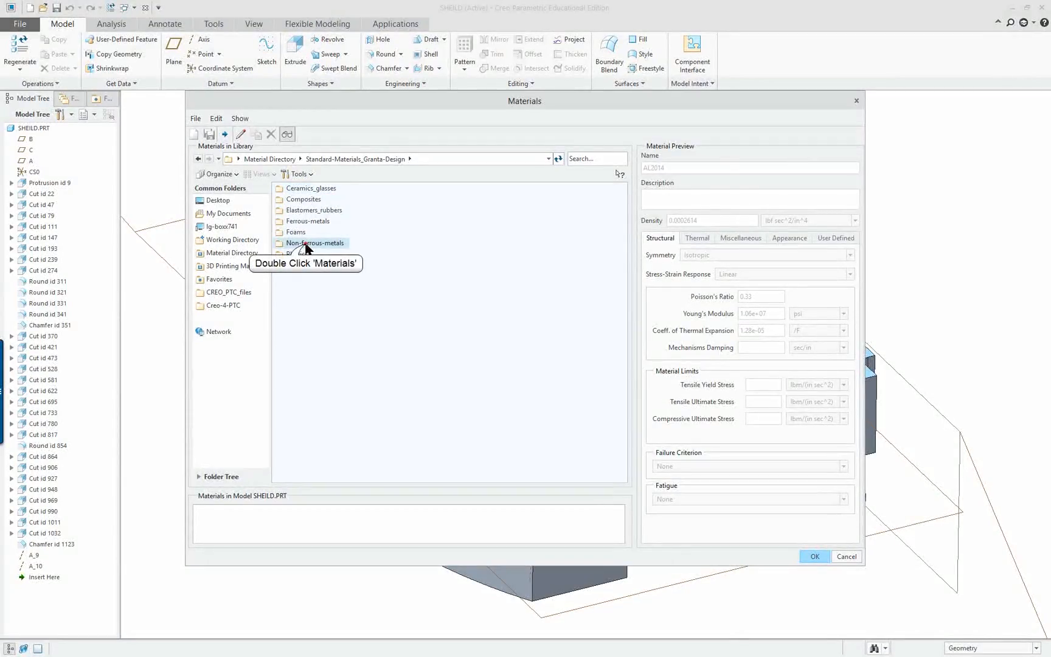
double_click(315, 243)
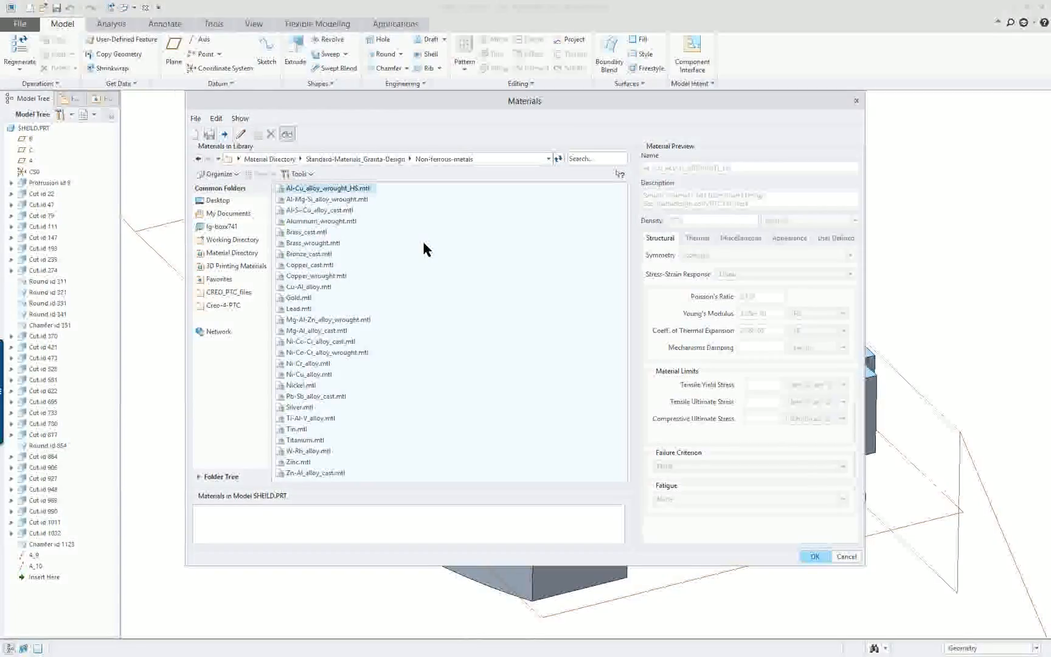
click(354, 159)
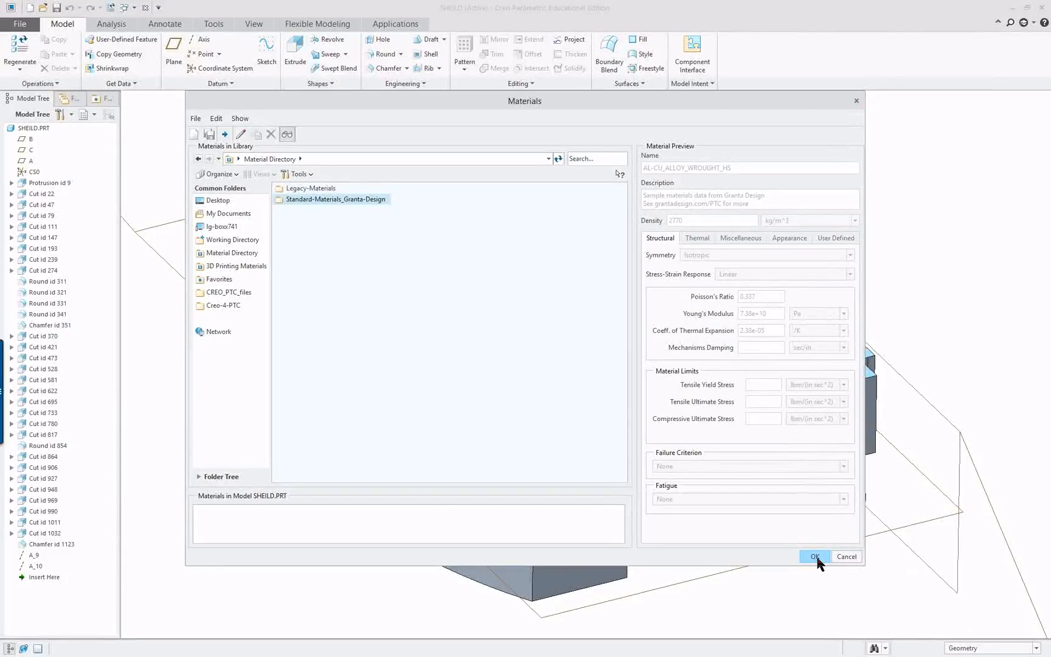
mouse_move(815, 556)
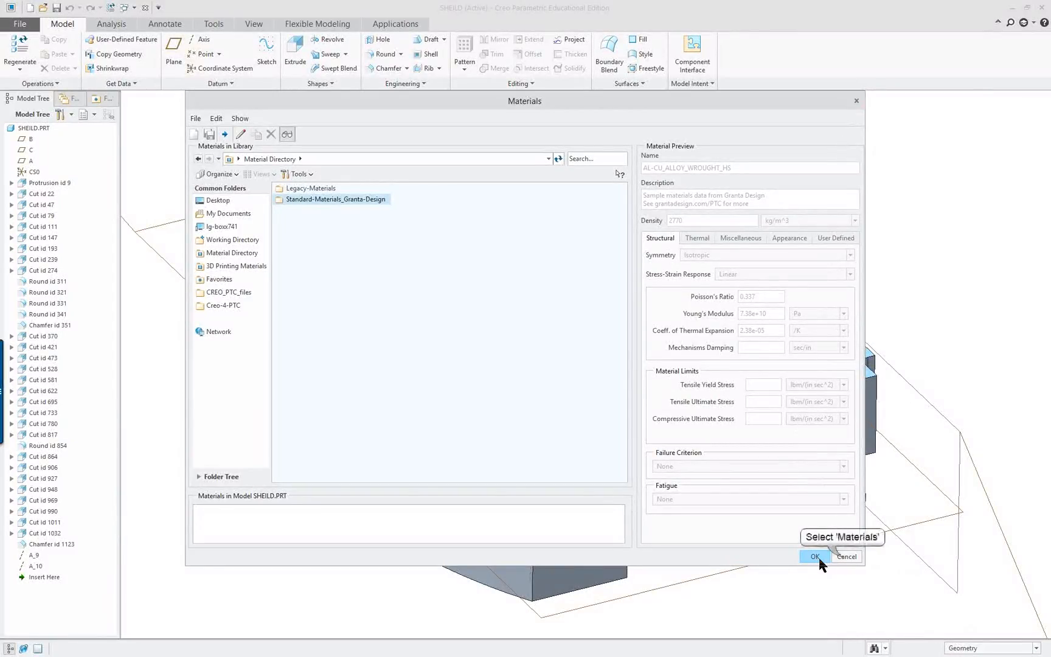
click(846, 557)
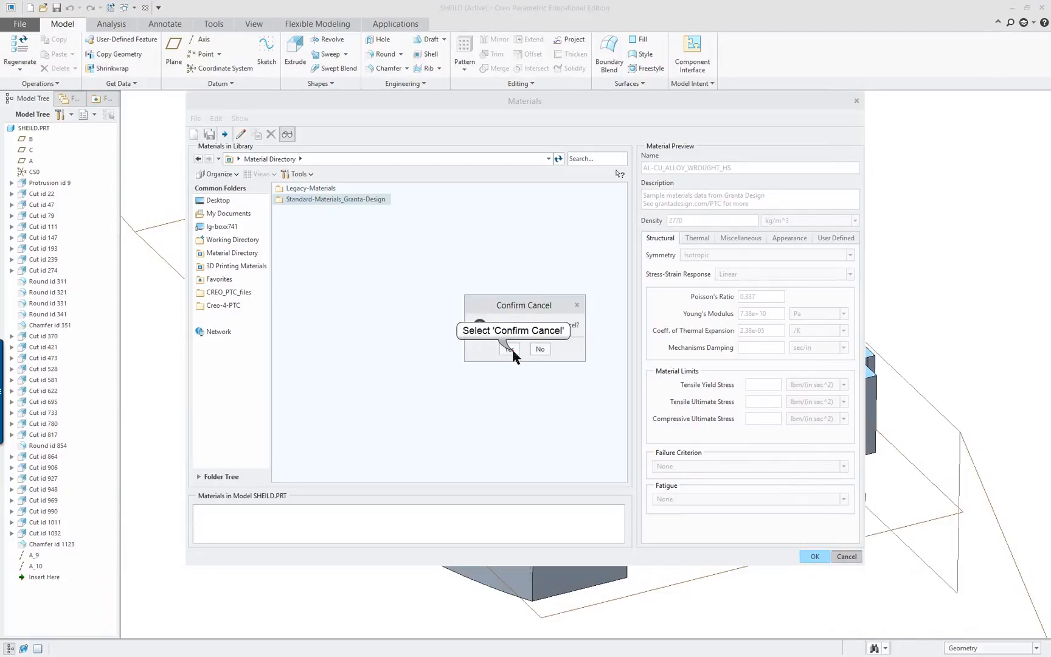
click(510, 349)
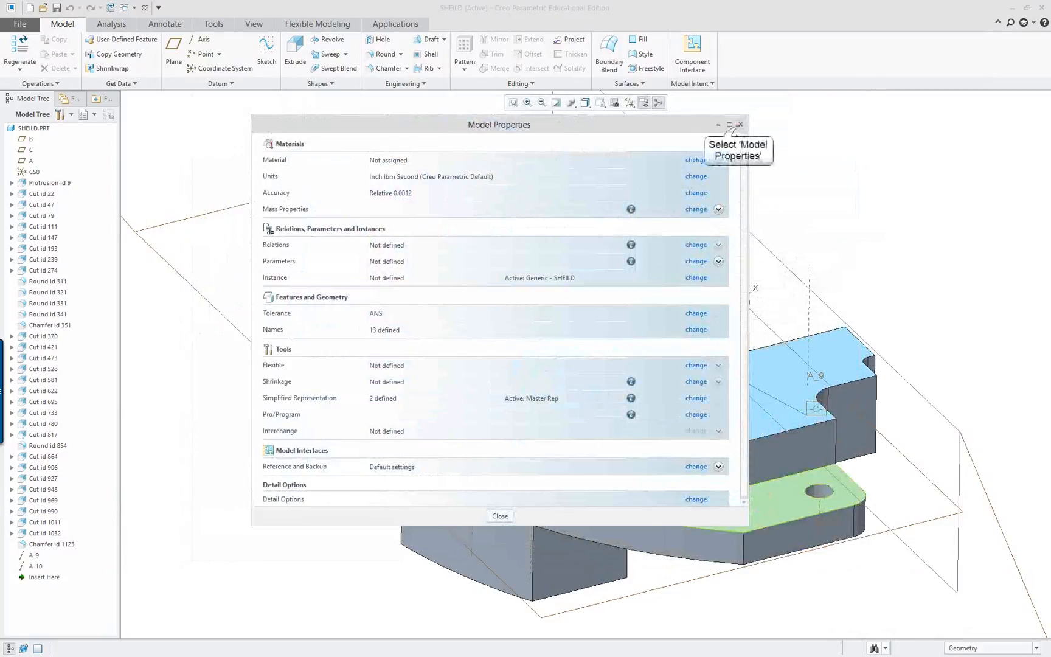
Close Model Properties and open Edit Materials from SHEILD.PRT's context menu
click(499, 515)
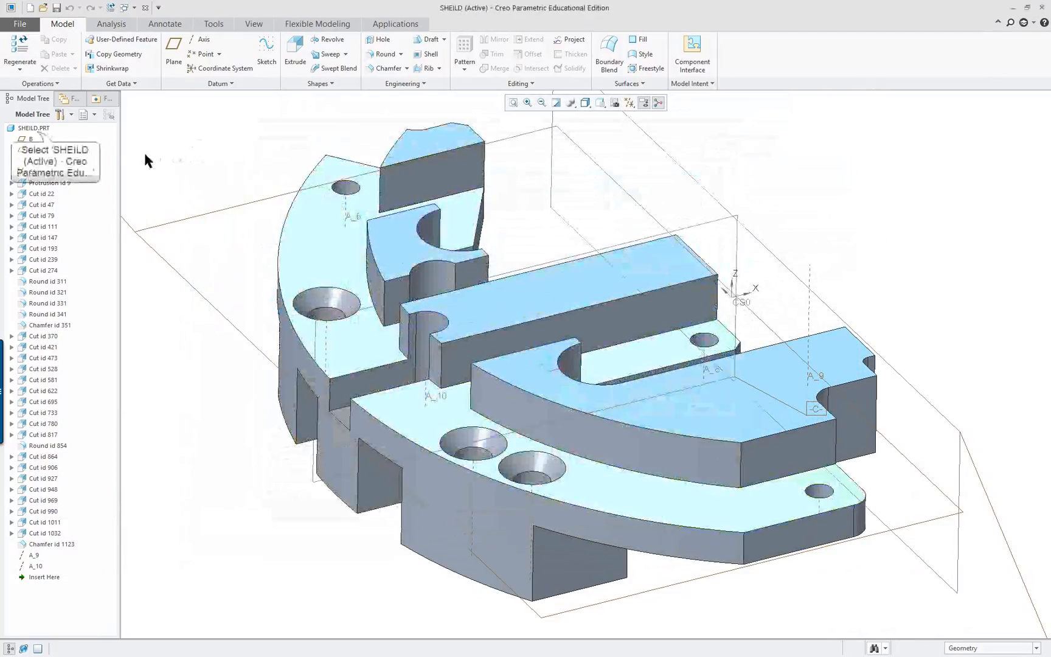
right_click(33, 127)
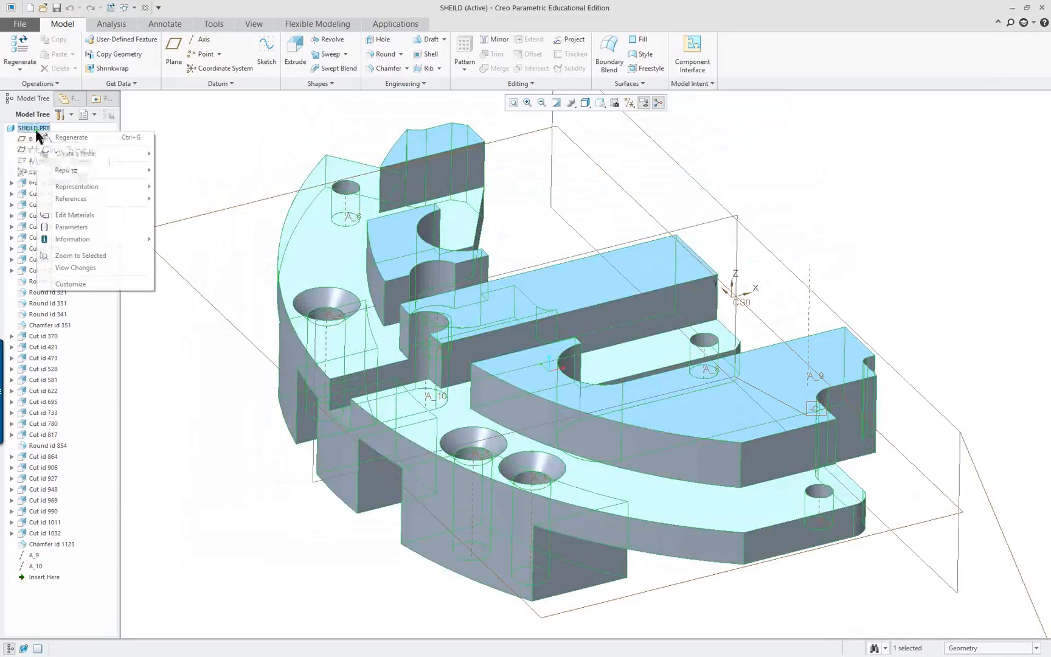
mouse_move(73, 215)
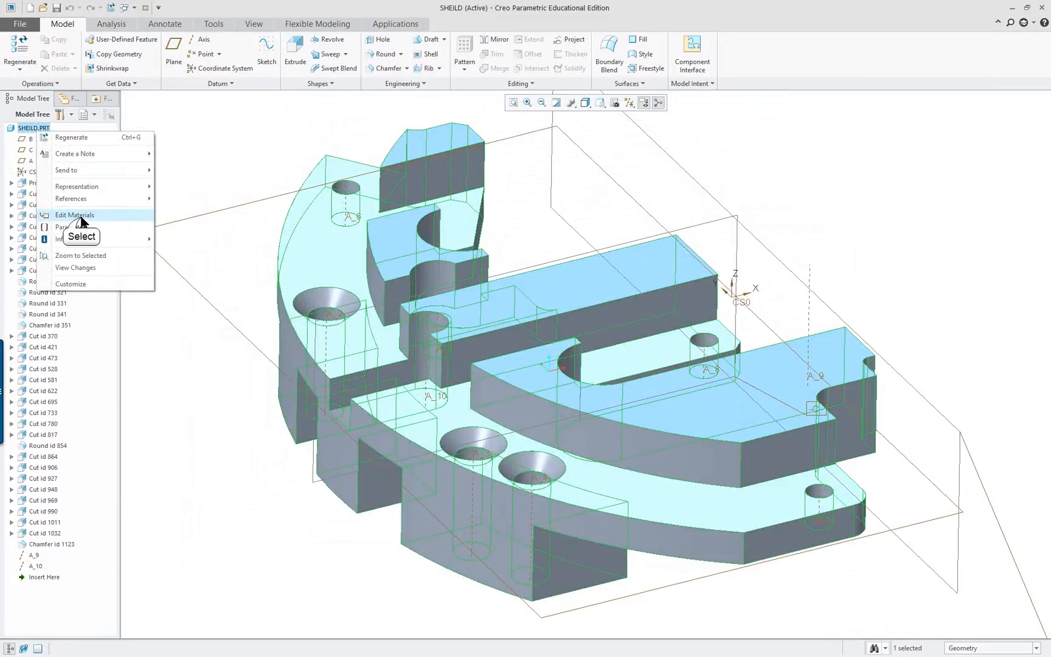
click(74, 214)
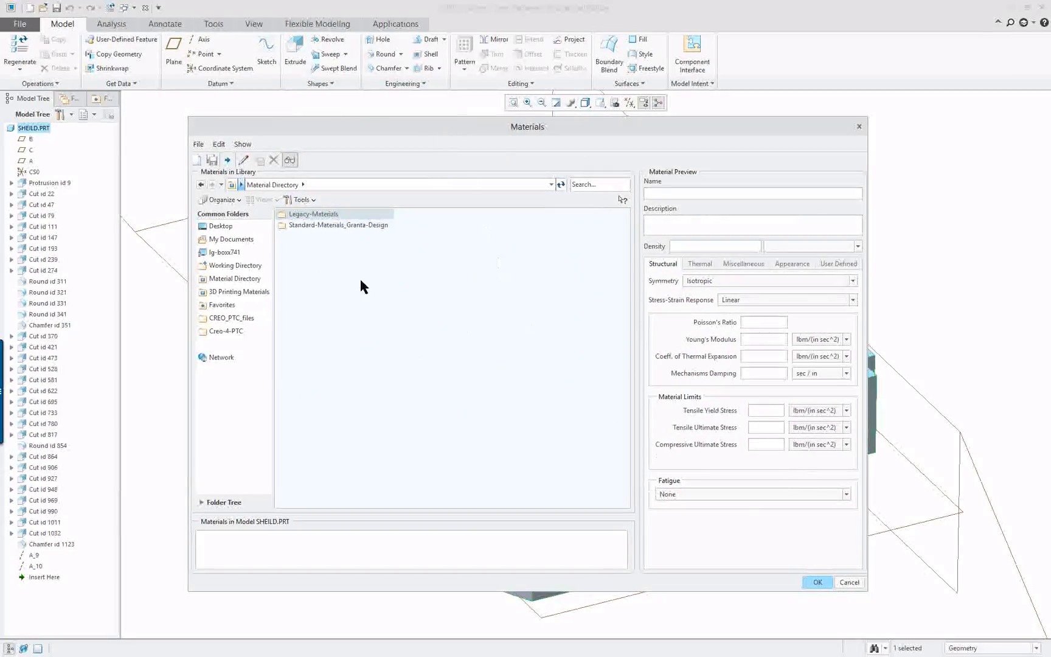
mouse_move(321, 224)
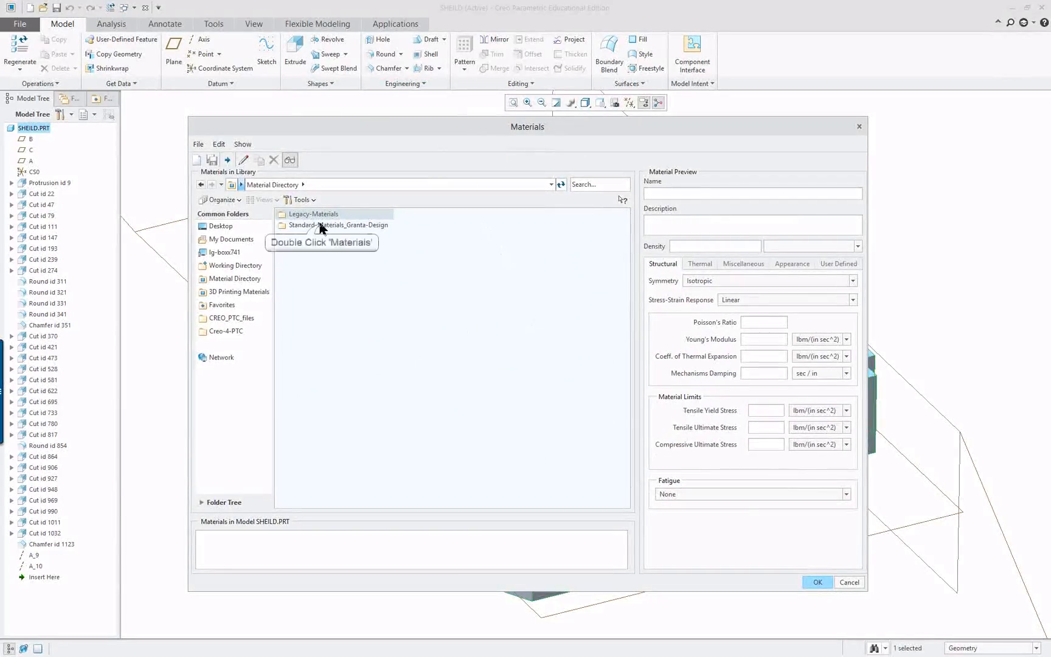
Assign Cu-Al_alloy from Non-ferrous metals, and add Al-Si-Cu_alloy_cast and Titanium
double_click(338, 224)
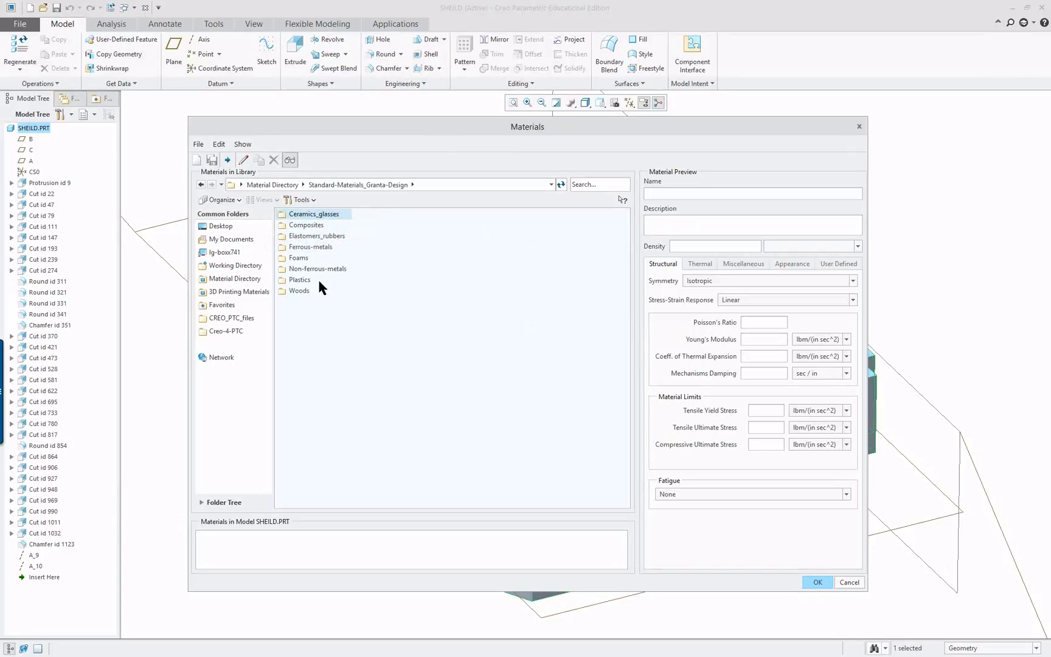
double_click(315, 268)
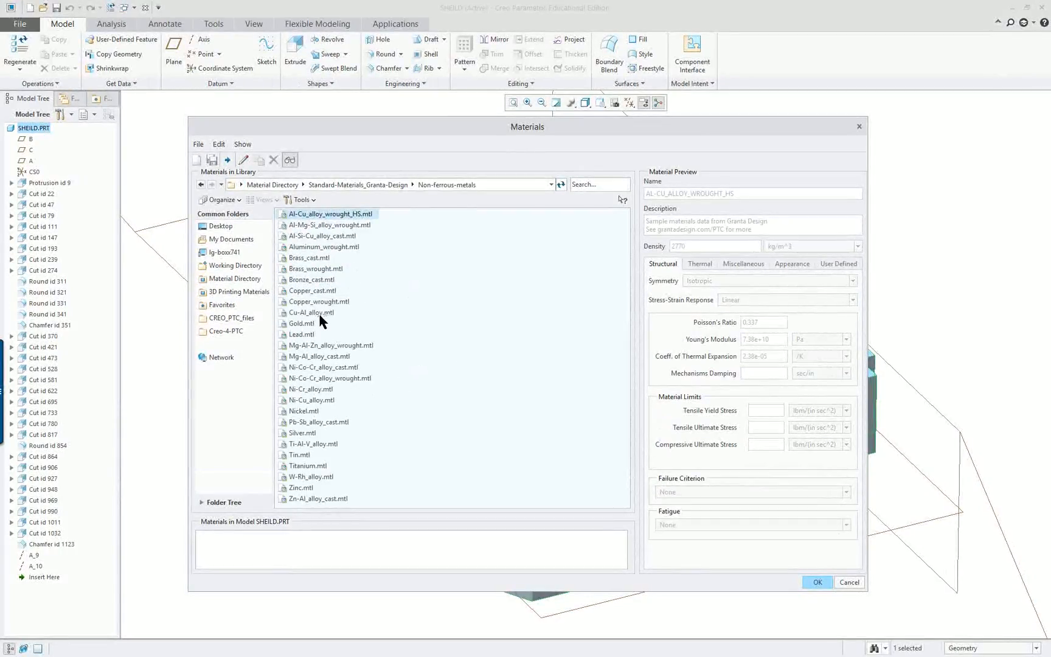
mouse_move(320, 322)
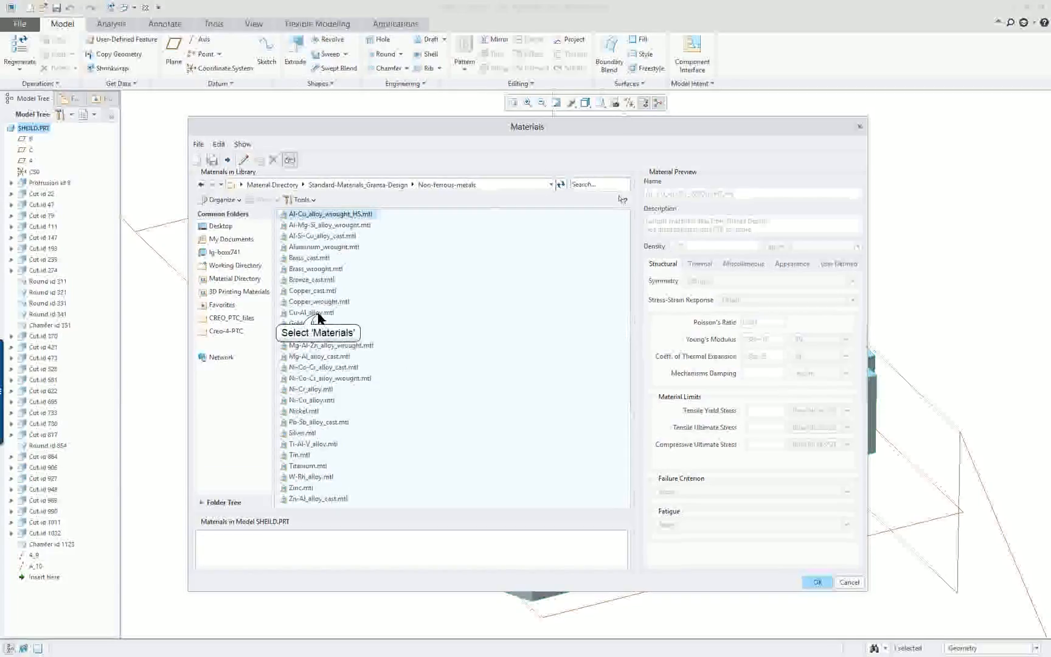
click(310, 313)
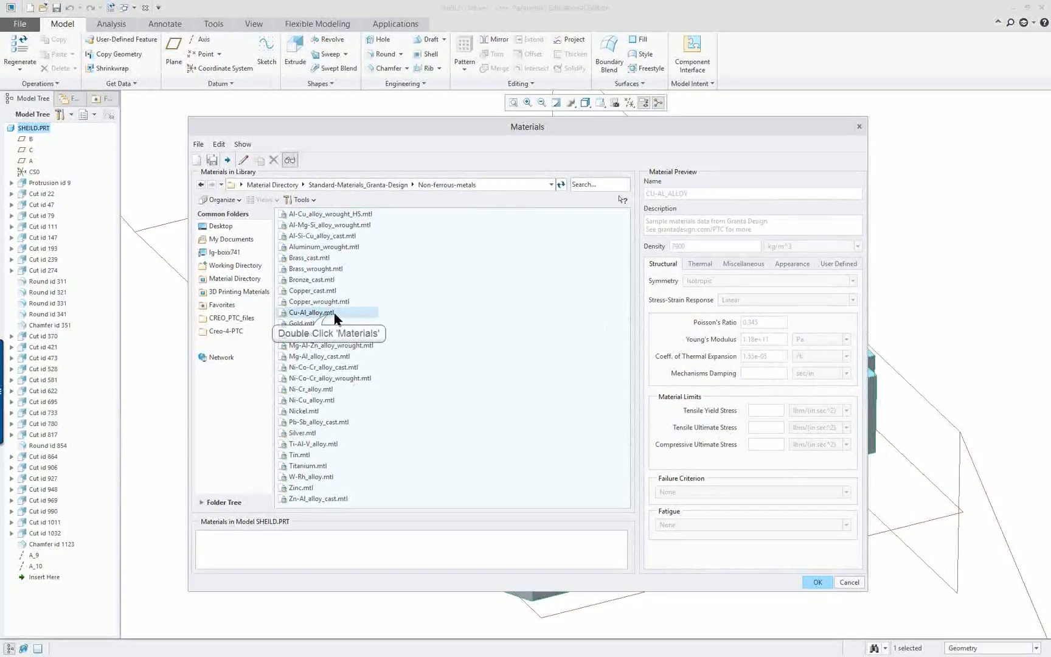
double_click(311, 313)
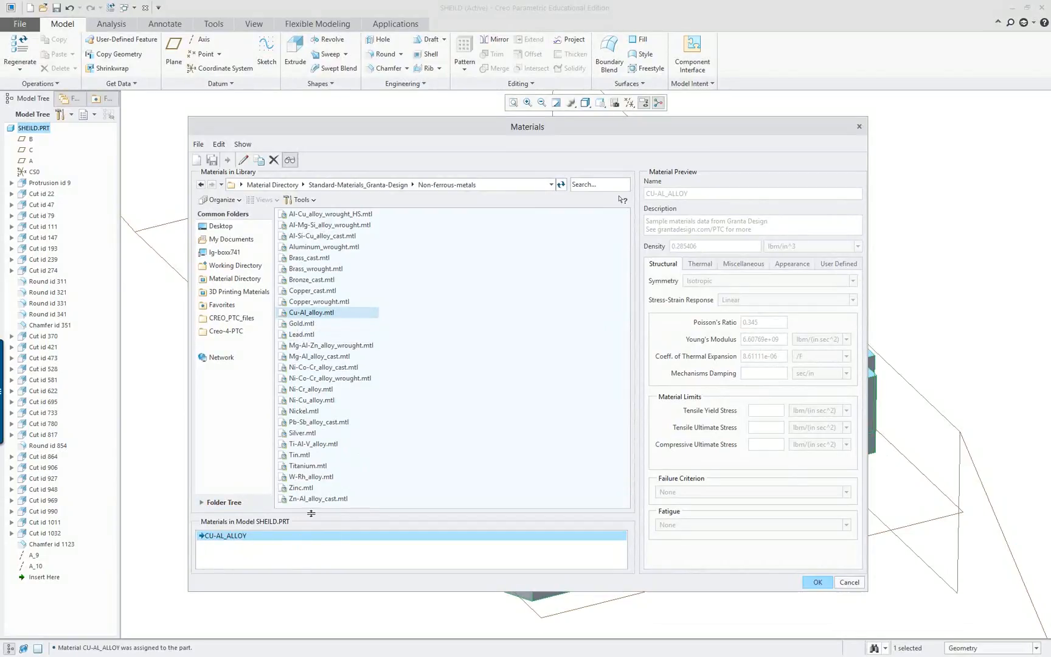
mouse_move(328, 241)
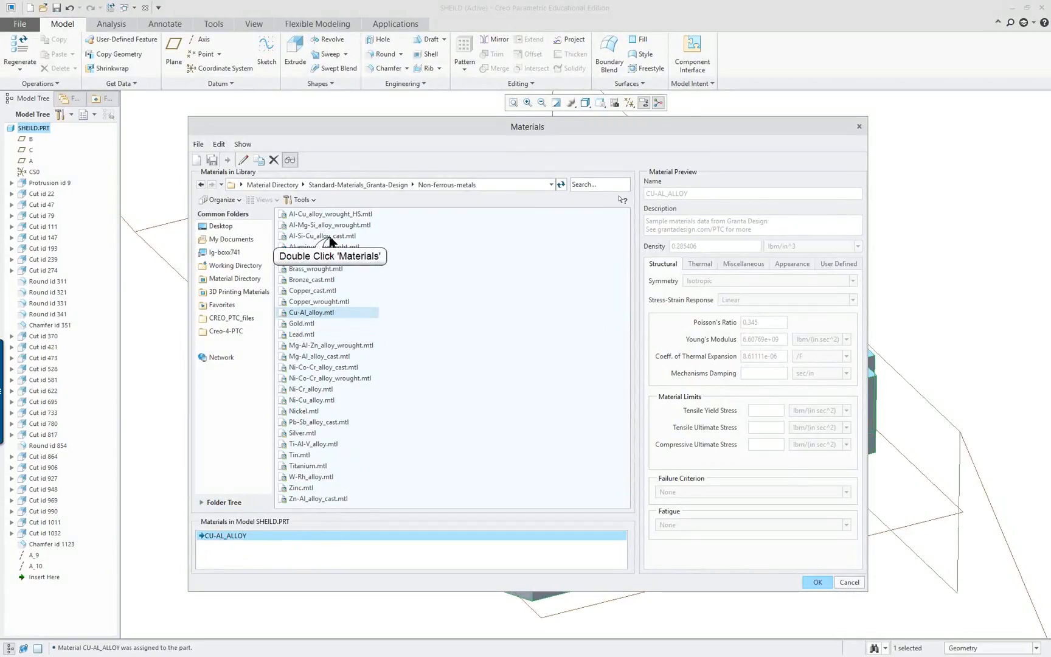
double_click(323, 235)
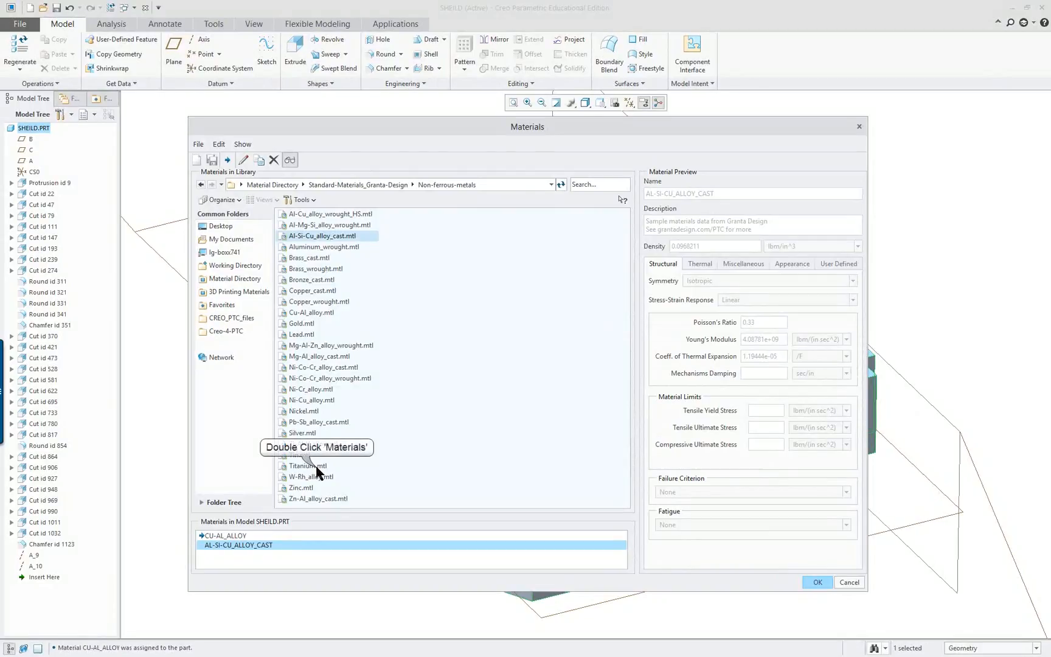
double_click(309, 465)
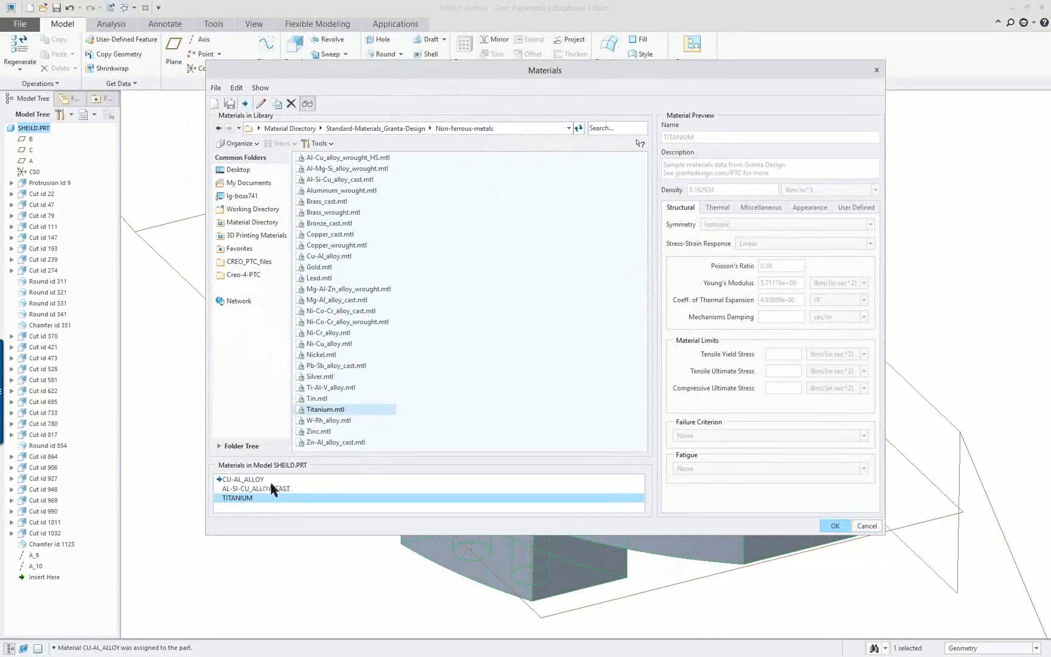
mouse_move(300, 483)
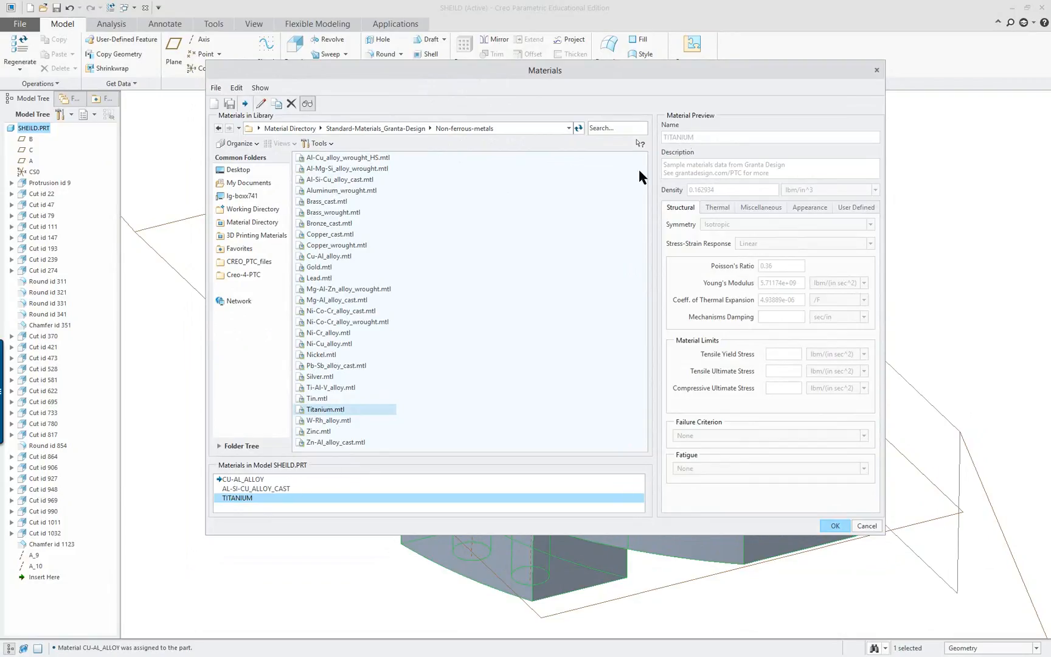
Review CU-AL_ALLOY's User Defined and Structural properties in the Materials dialog
click(248, 478)
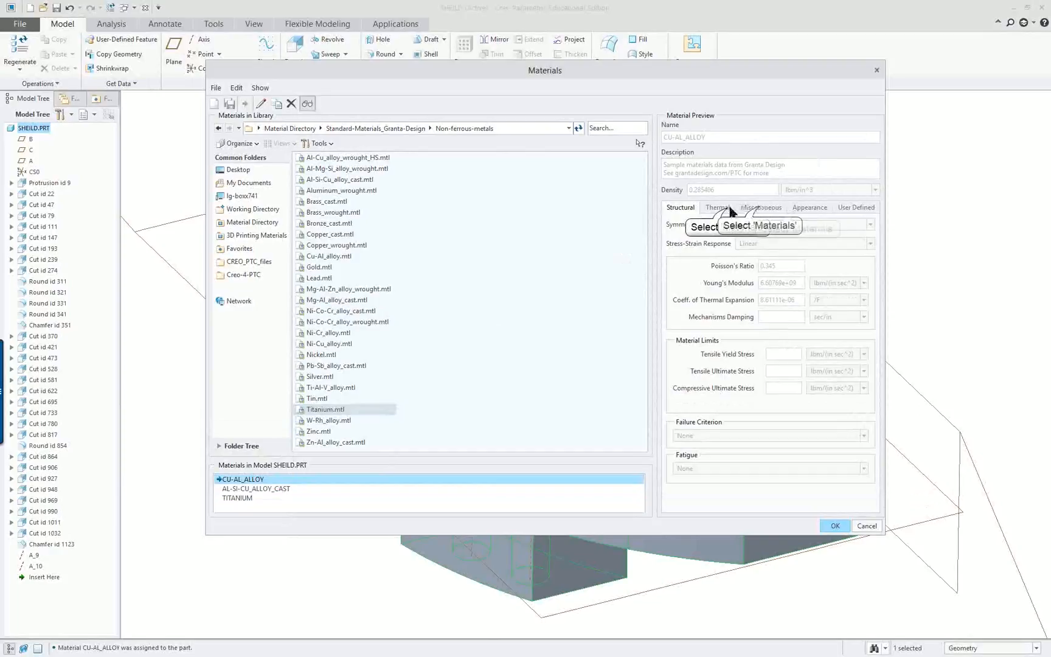
click(856, 207)
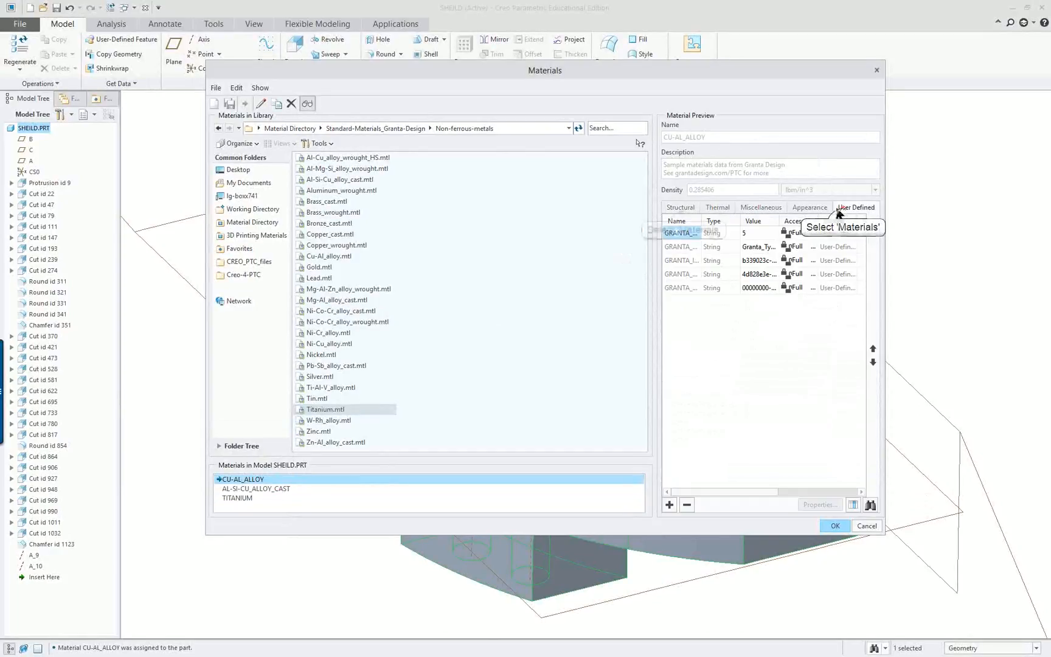
click(678, 207)
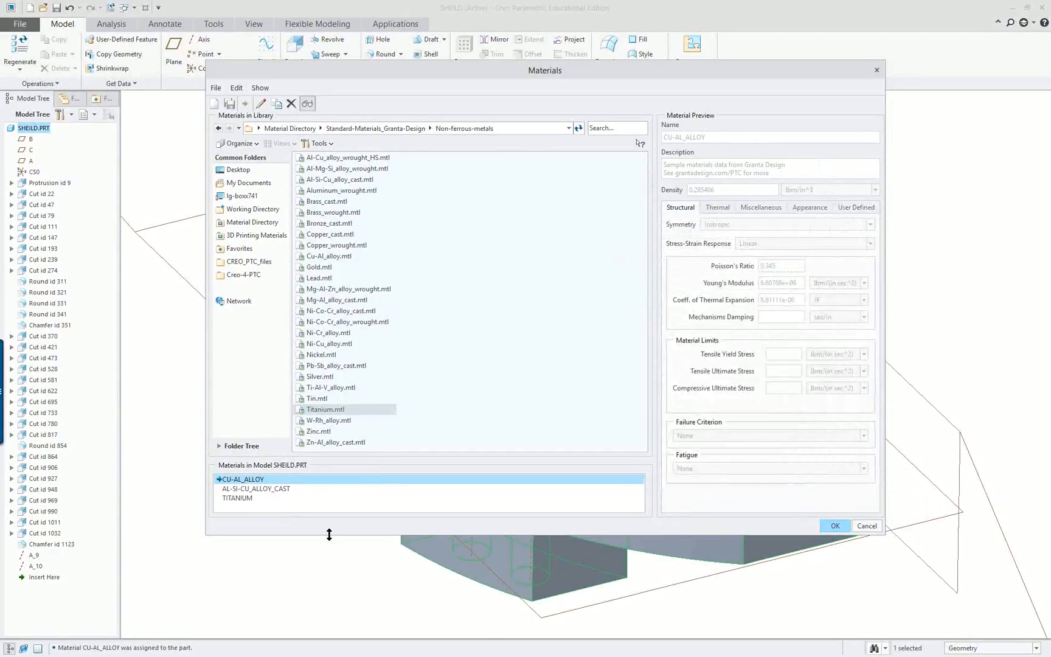
mouse_move(244, 513)
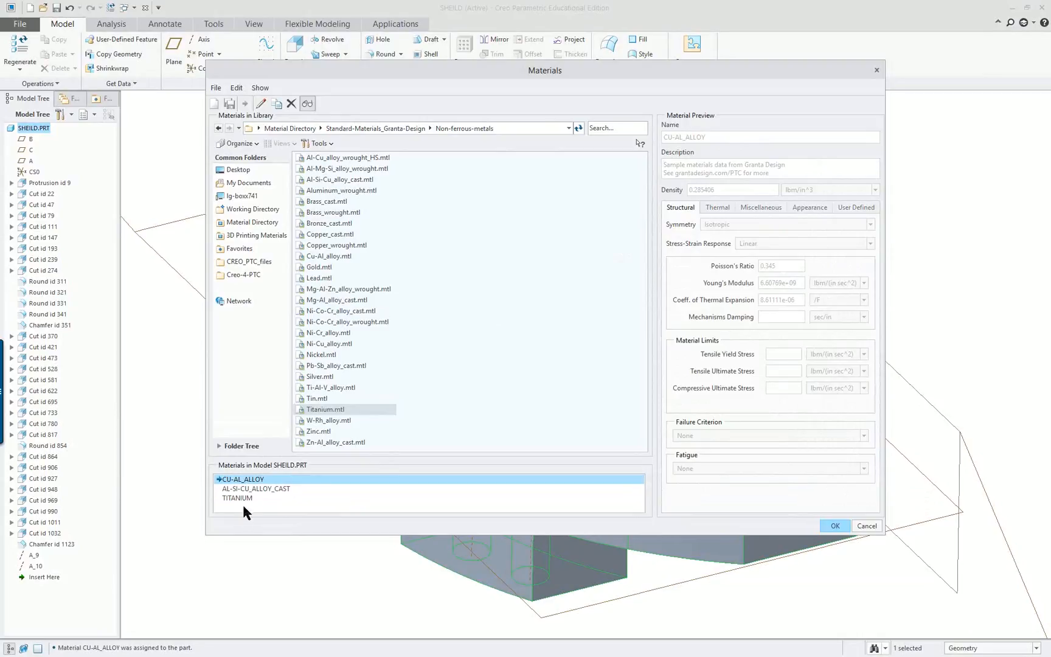
click(835, 525)
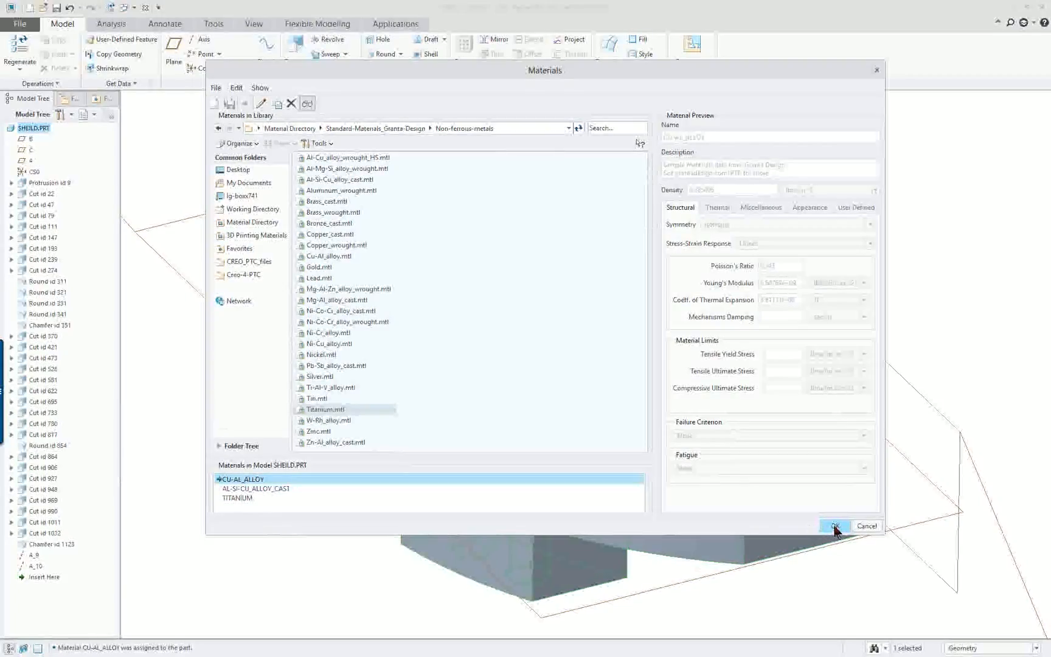
Accept the materials and enable the Materials tree filter in Model Tree Settings
click(834, 525)
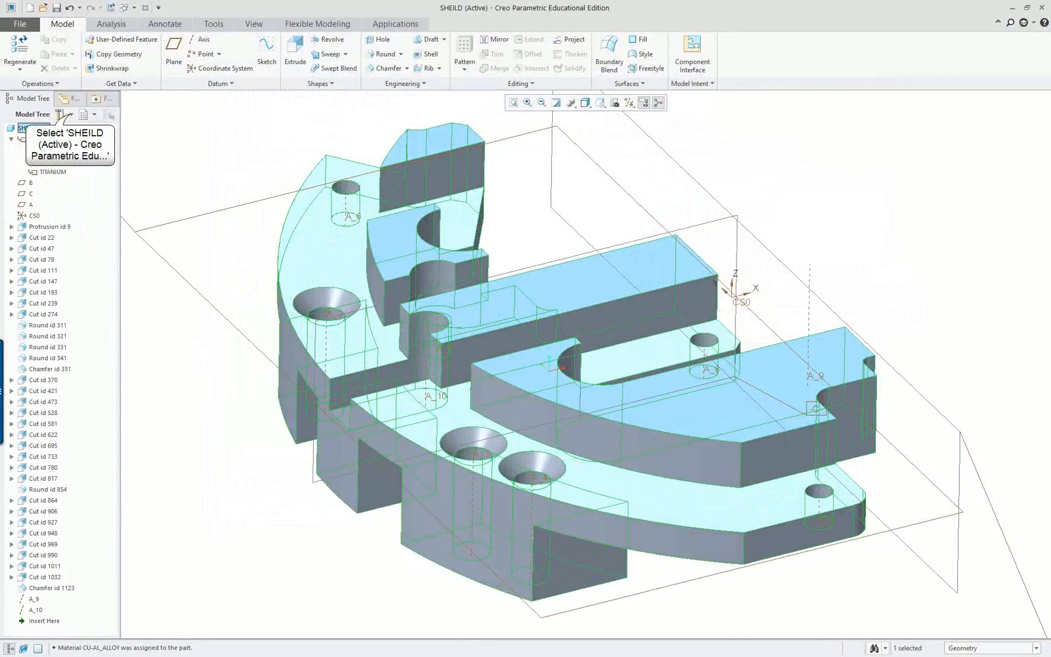
click(87, 114)
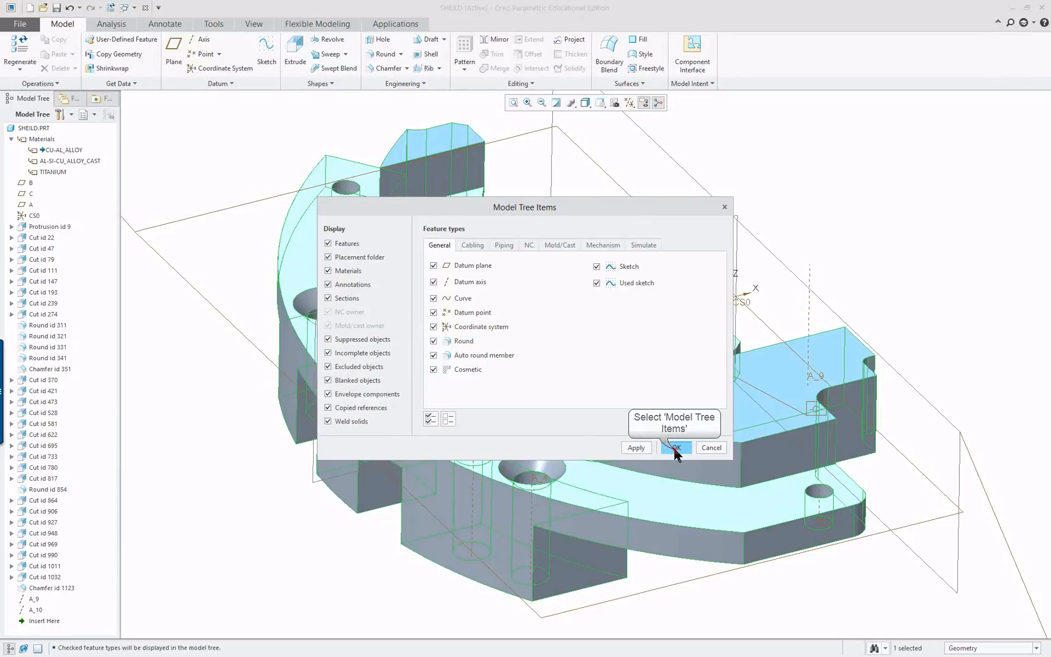
click(675, 447)
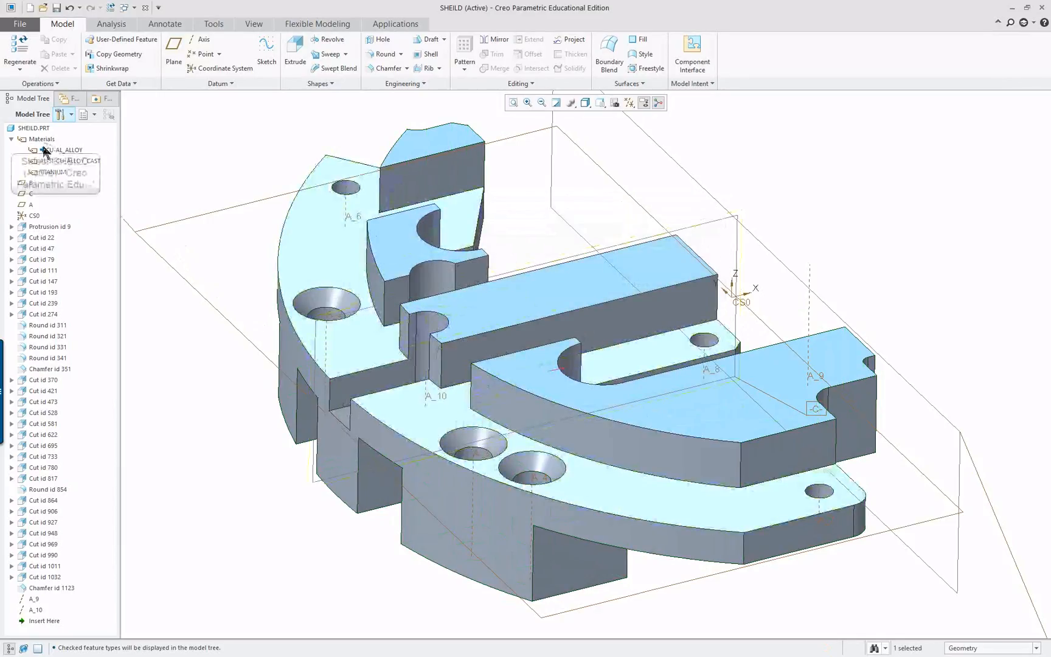
Delete AL-SI-CU_ALLOY_CAST from the model tree and expand the Materials folder
click(61, 150)
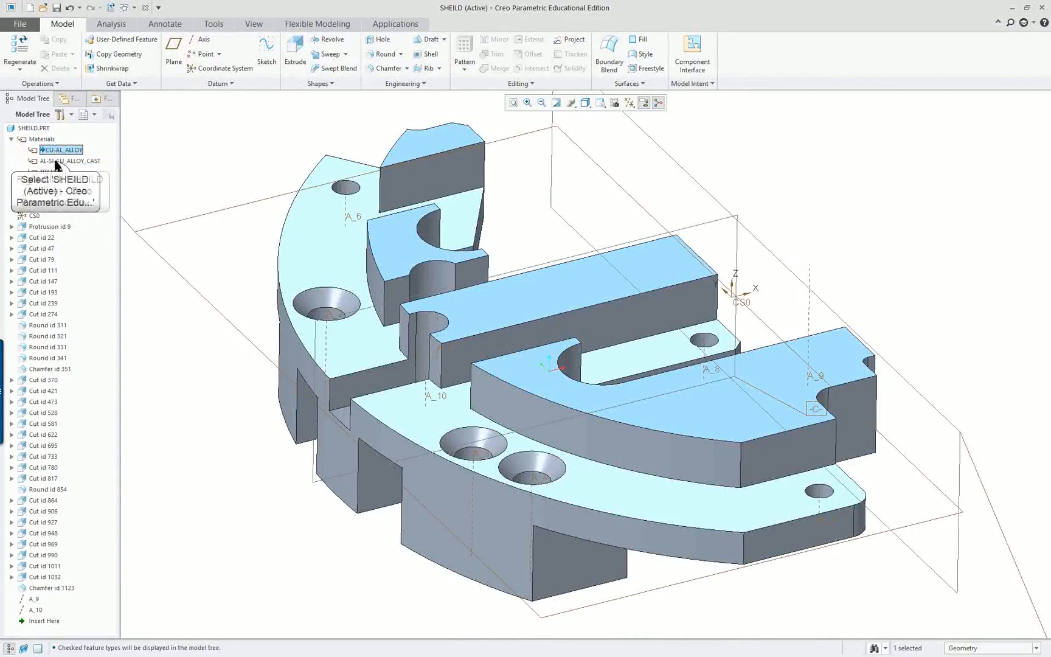
right_click(66, 161)
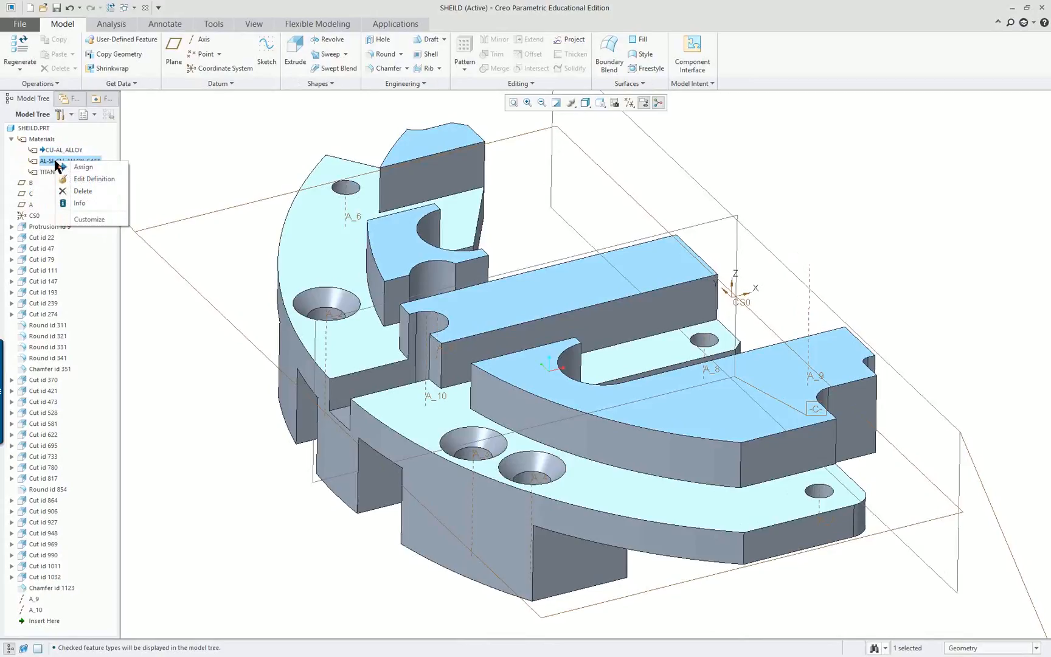
mouse_move(83, 166)
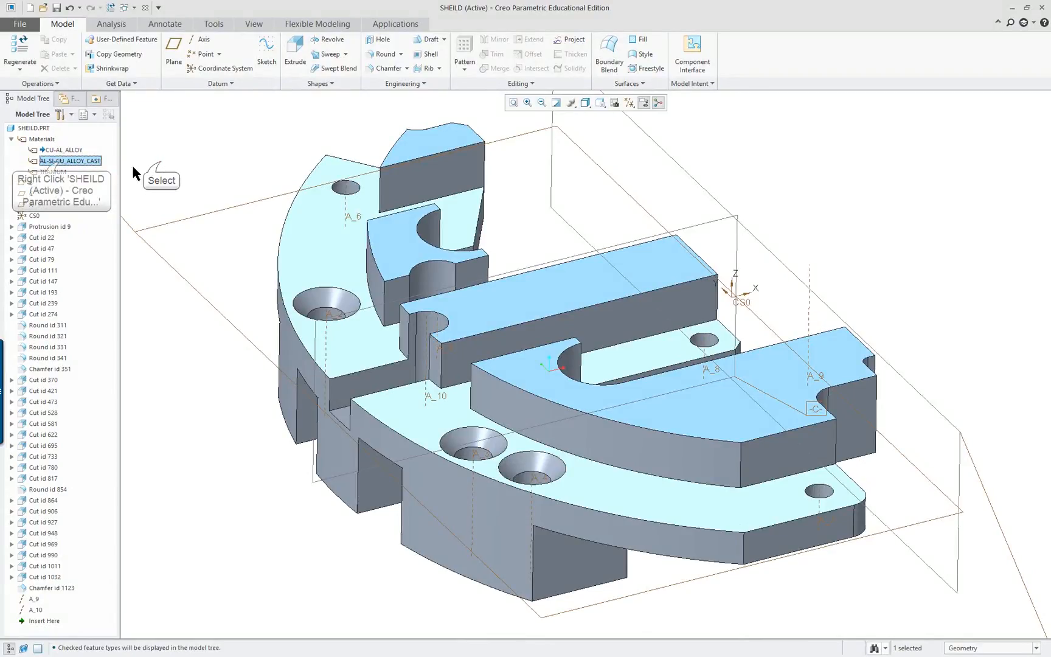
right_click(69, 160)
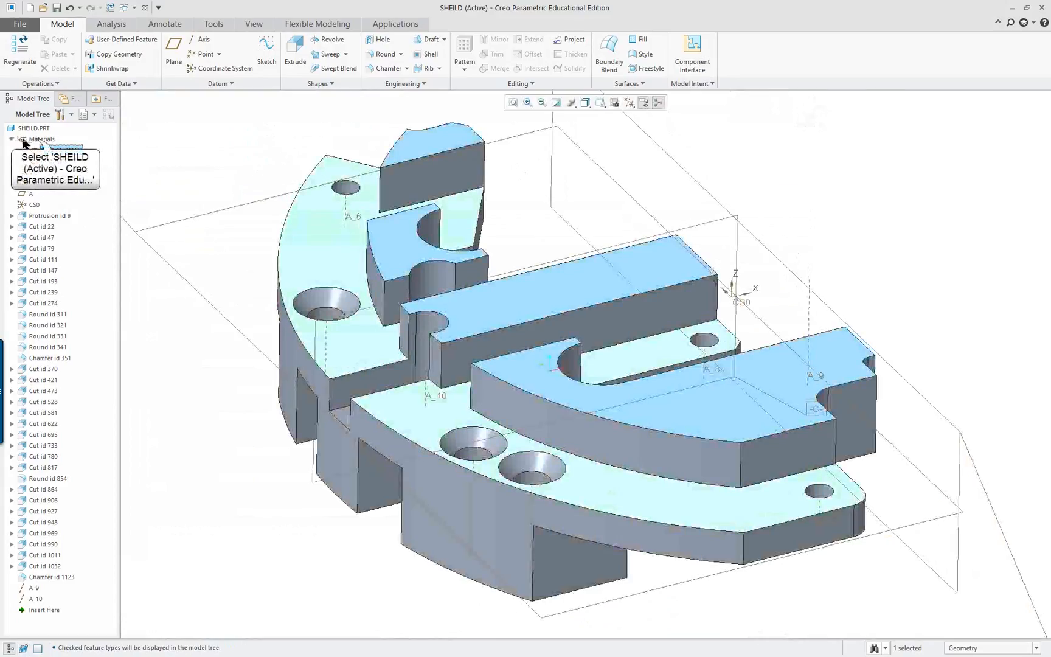
click(42, 139)
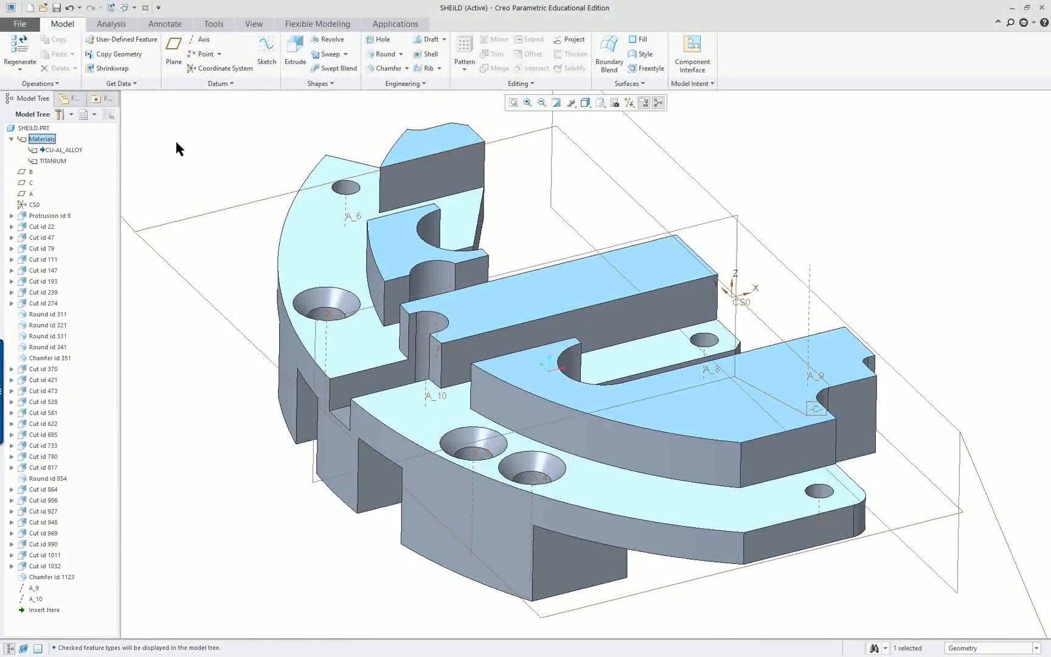
Open the File menu to reach Prepare > Model Properties
click(20, 24)
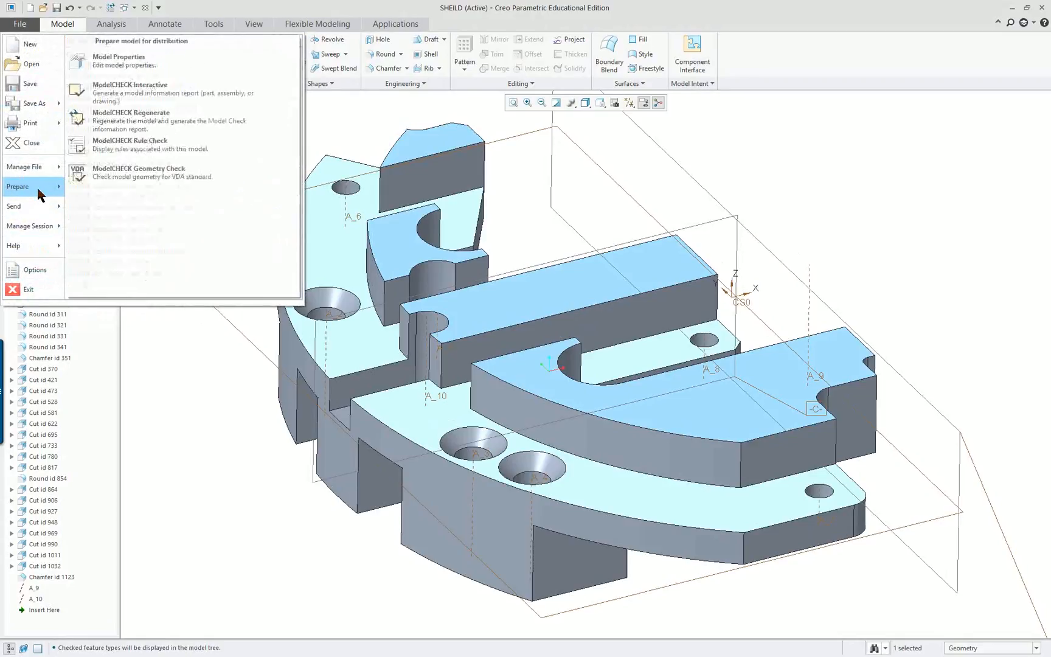
mouse_move(130, 61)
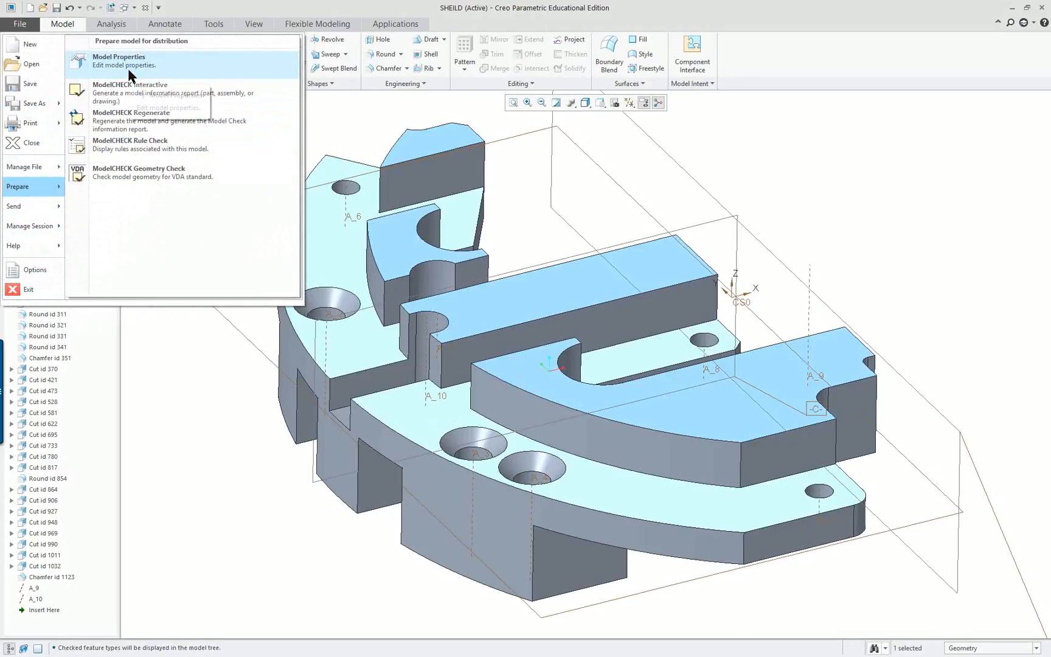